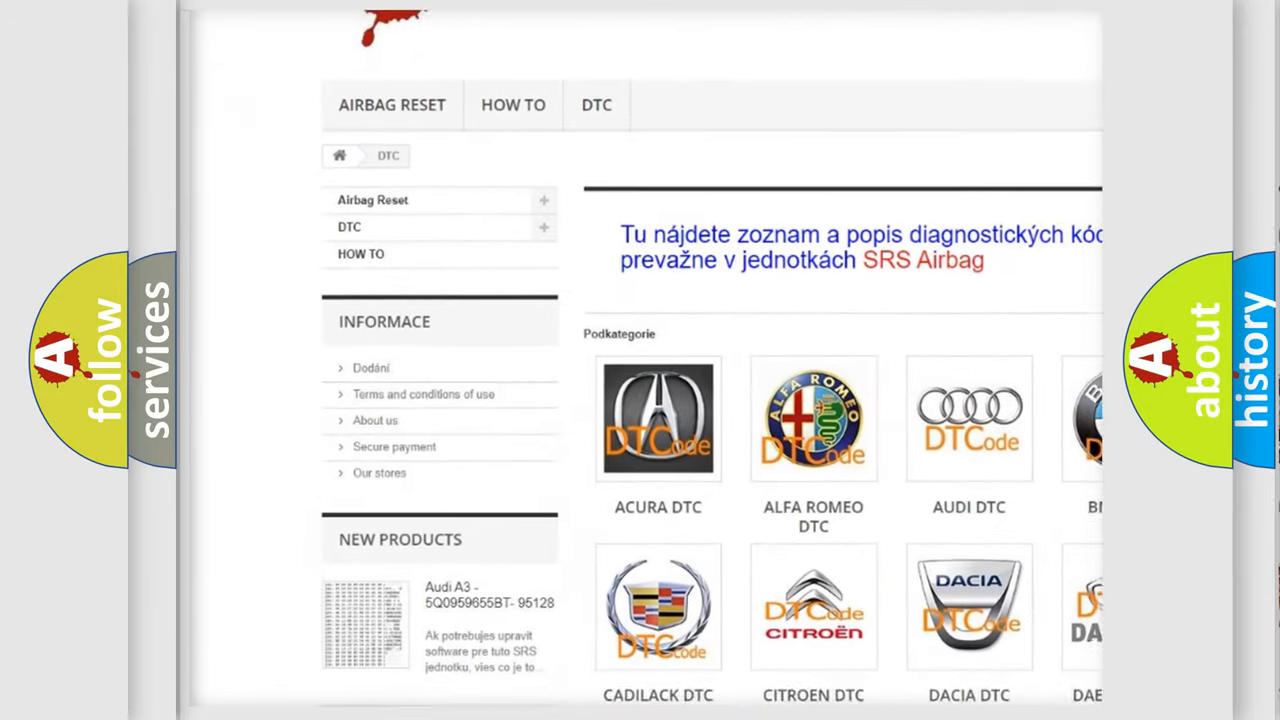
Scroll the airbagreset.sk DTC page past the manufacturer logos to the B-code list
scroll("down", 3)
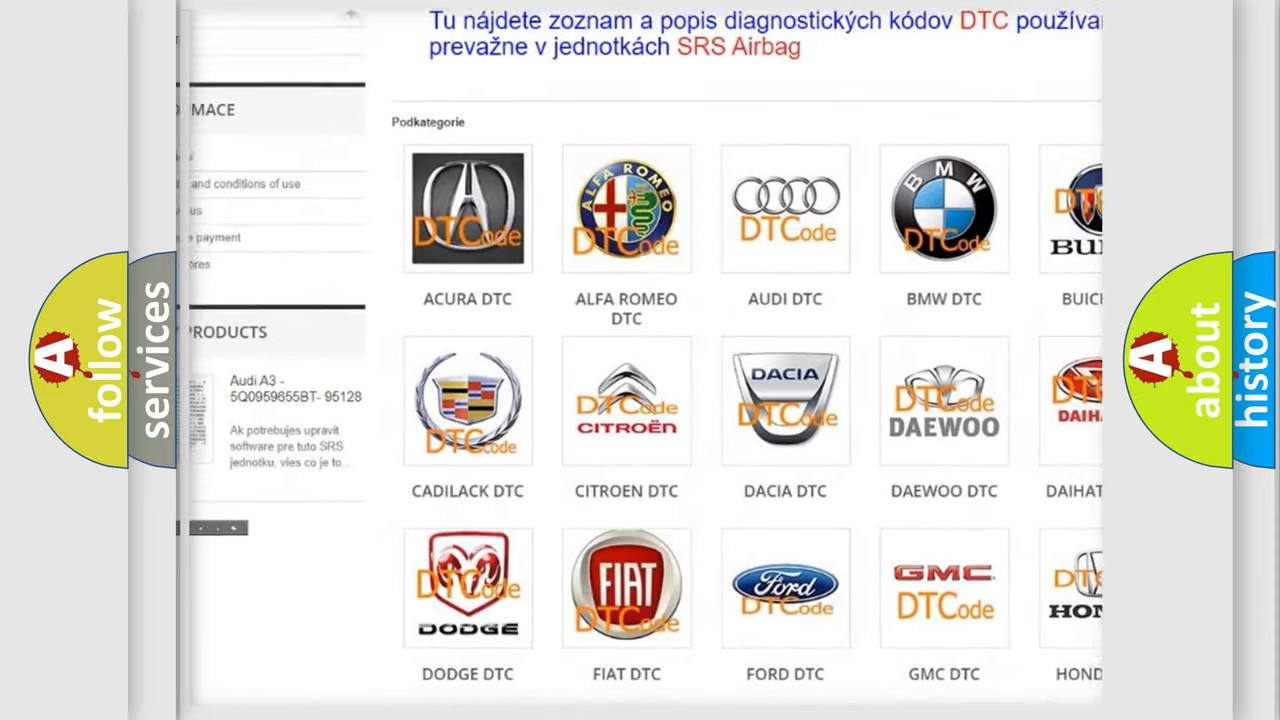
scroll("down", 3)
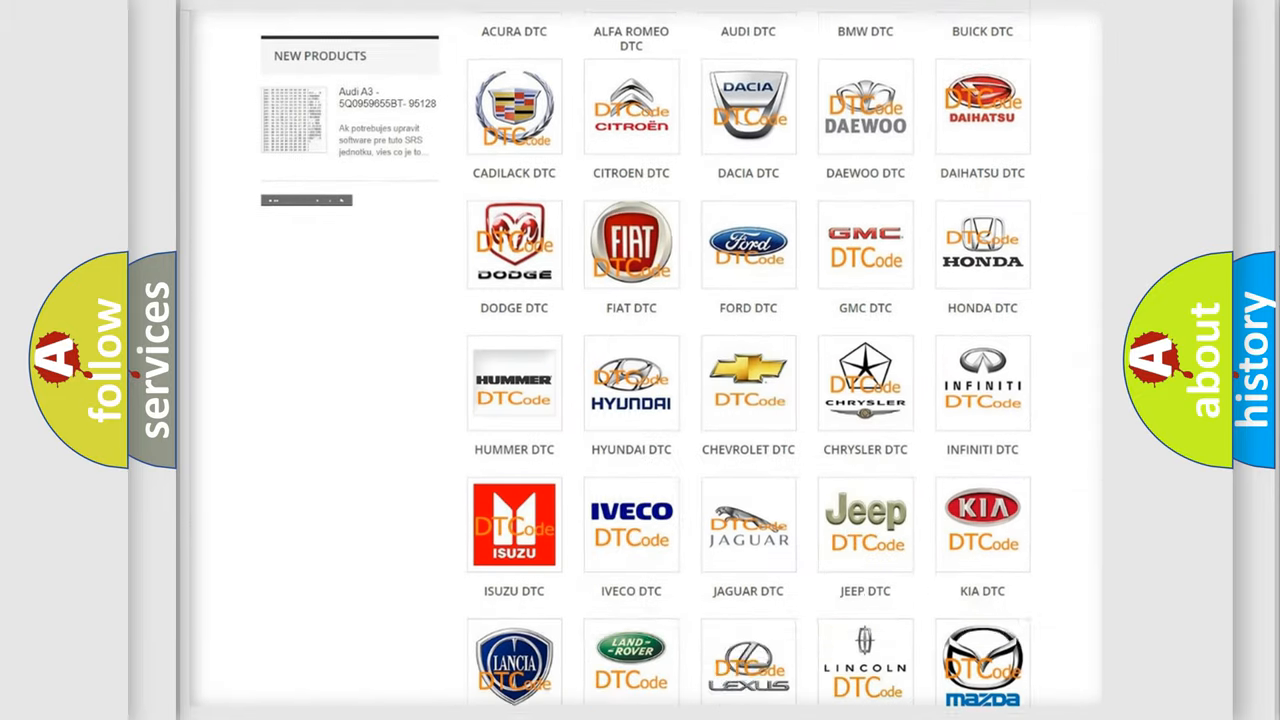
scroll("down", 3)
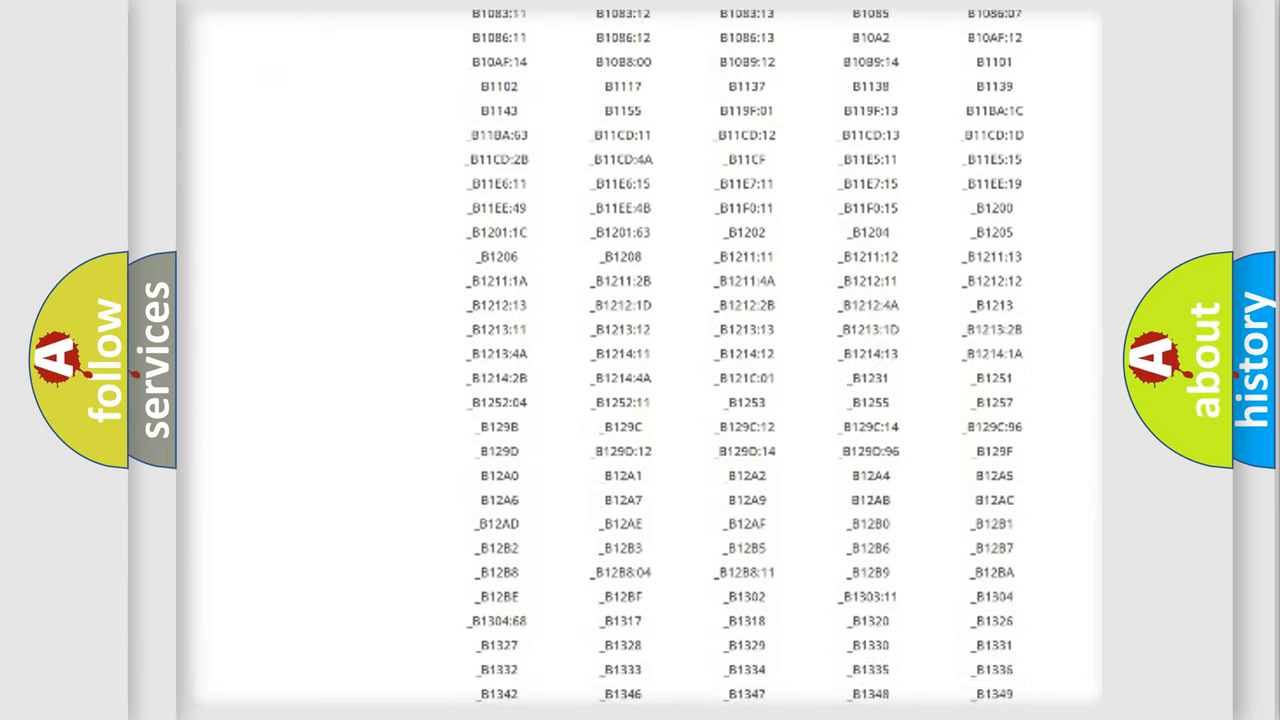
scroll("down", 3)
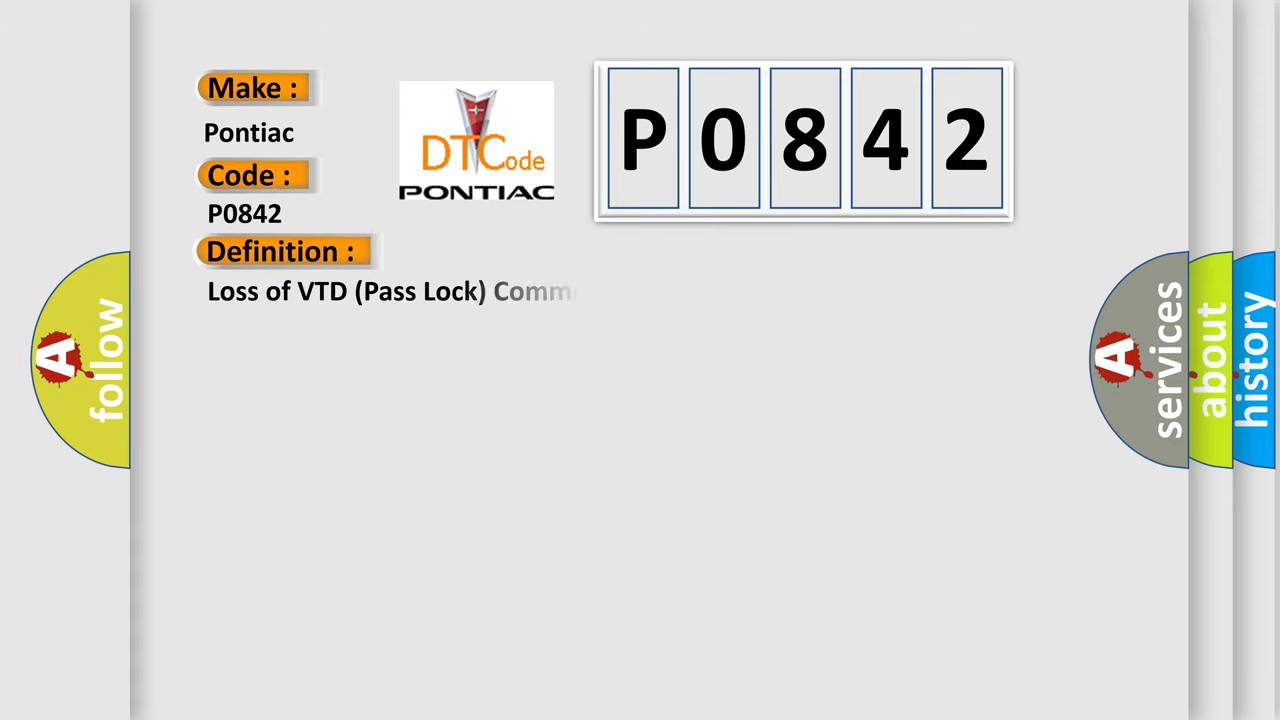
Reveal the P0842 VTD communication description, then advance to the empty Cause heading
left_click(521, 251)
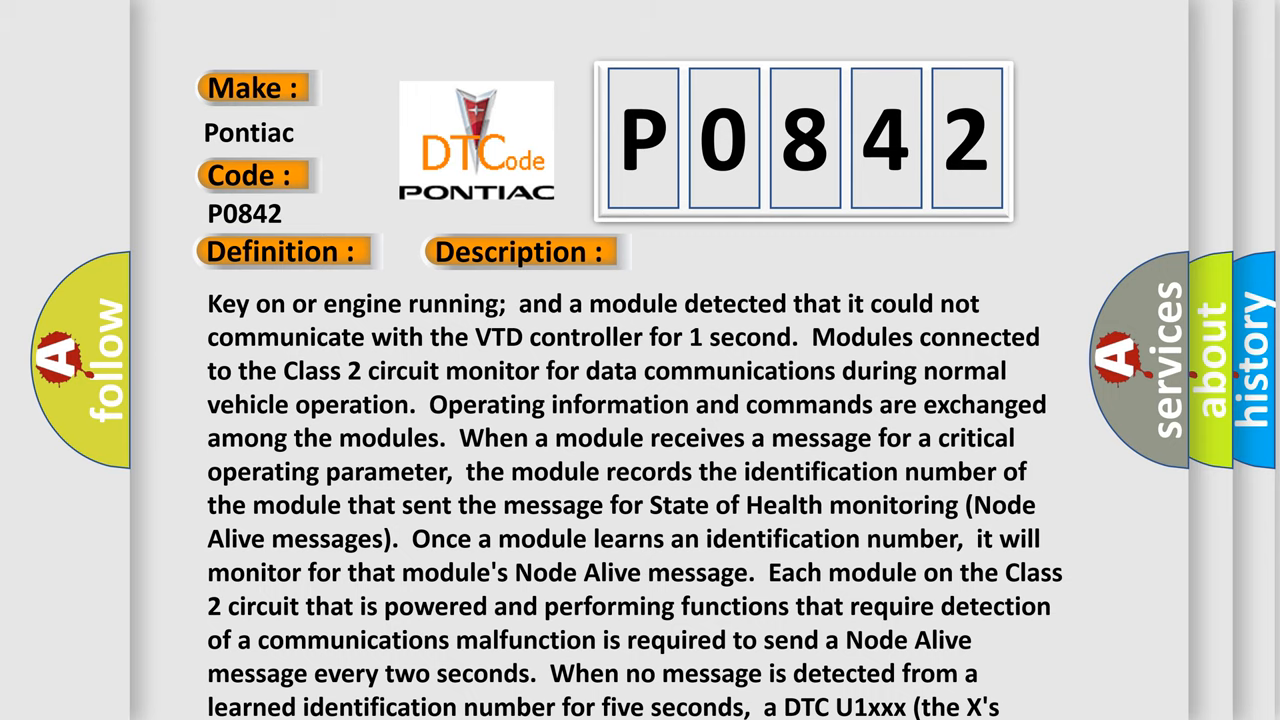
left_click(734, 251)
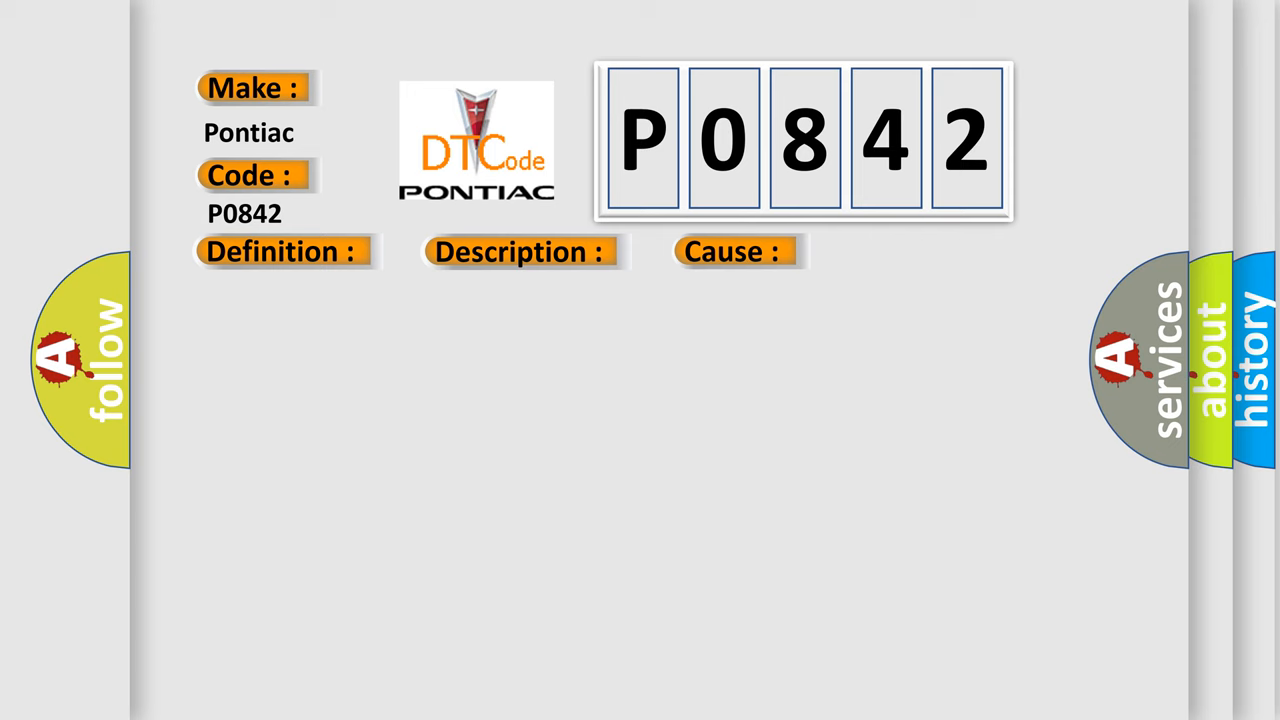